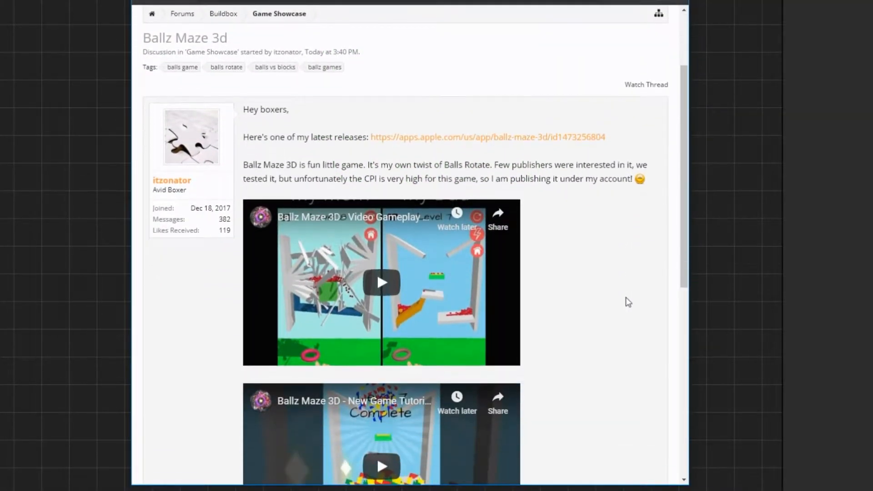
pyautogui.moveTo(171, 180)
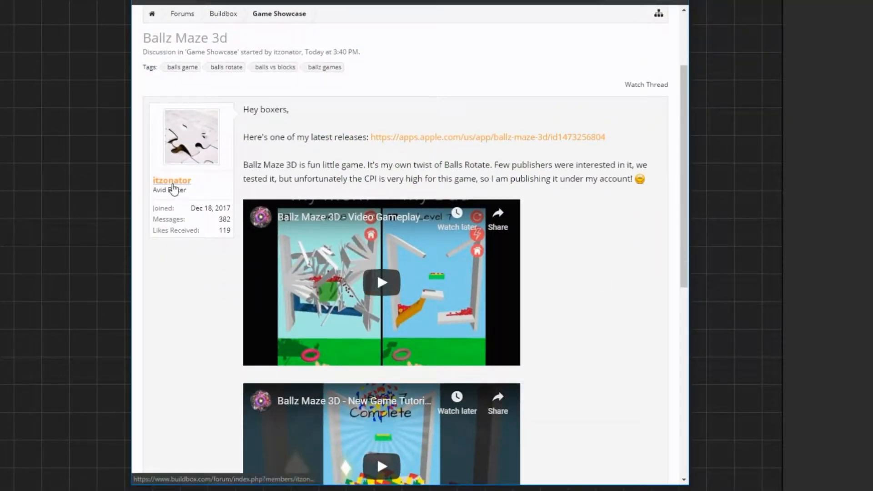
pyautogui.moveTo(611, 257)
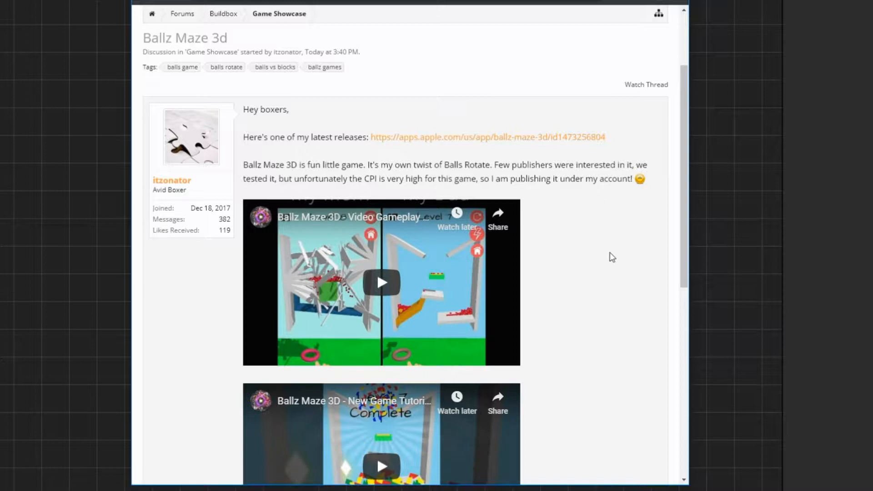
# Step: Scroll the Ballz Maze 3D forum thread and play its embedded gameplay video
pyautogui.scroll(-3)
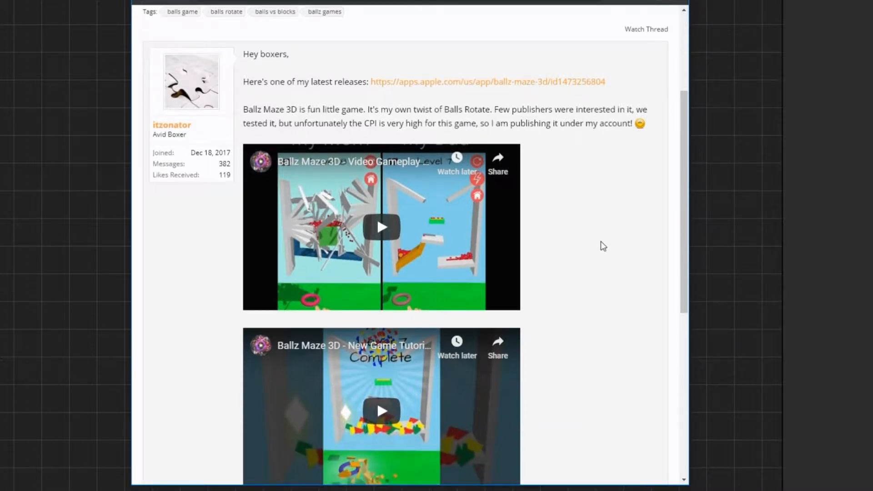
pyautogui.scroll(-3)
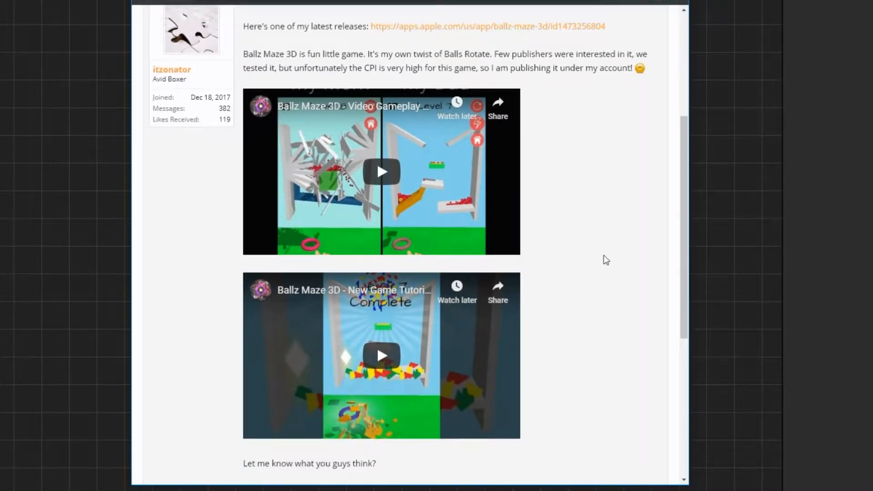
pyautogui.scroll(-3)
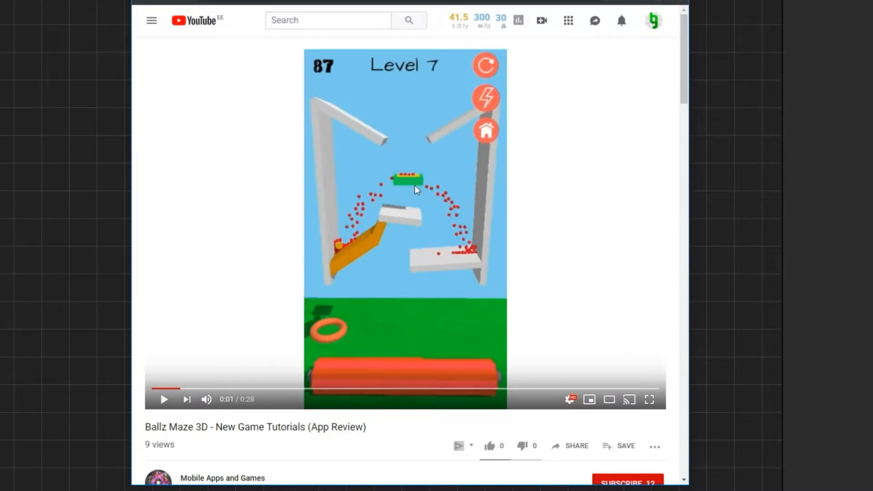
pyautogui.click(163, 399)
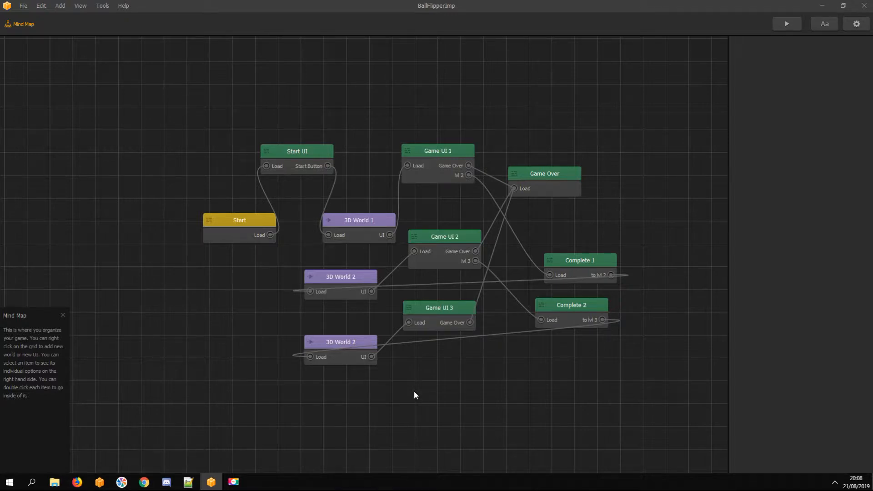
# Step: Open the 3D World 1 scene, then the Cube object's node editor
pyautogui.click(358, 220)
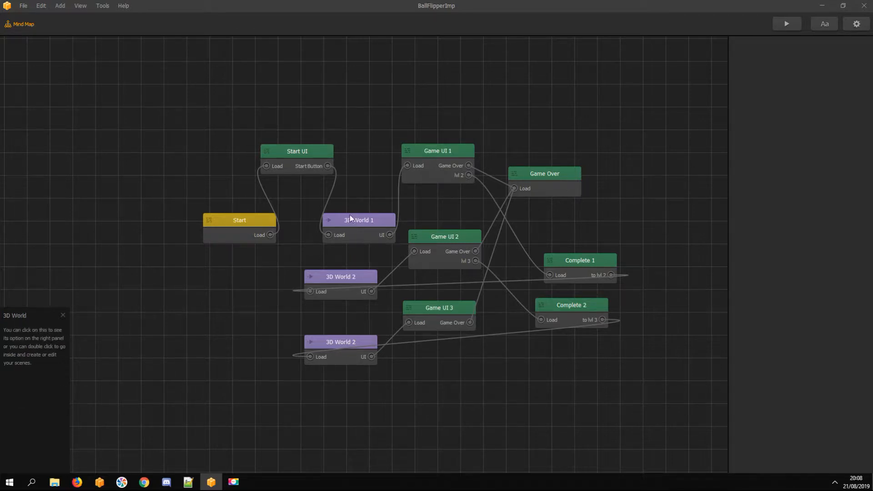
pyautogui.doubleClick(357, 220)
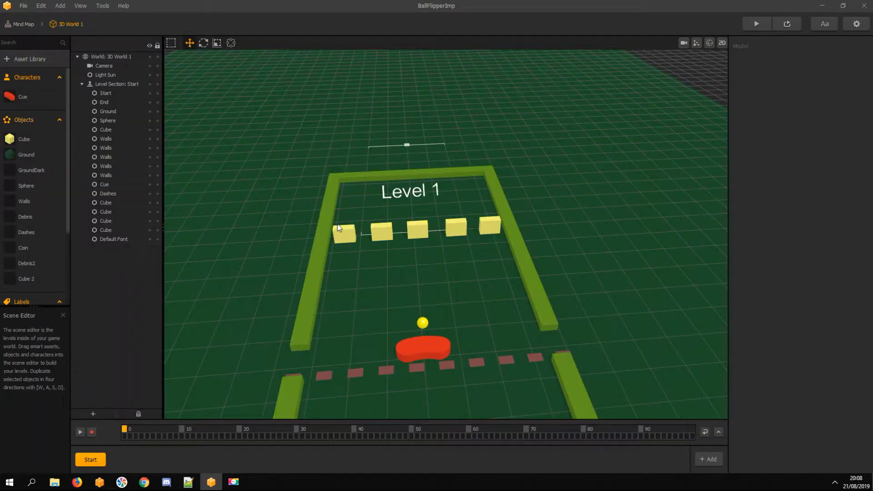
pyautogui.click(25, 139)
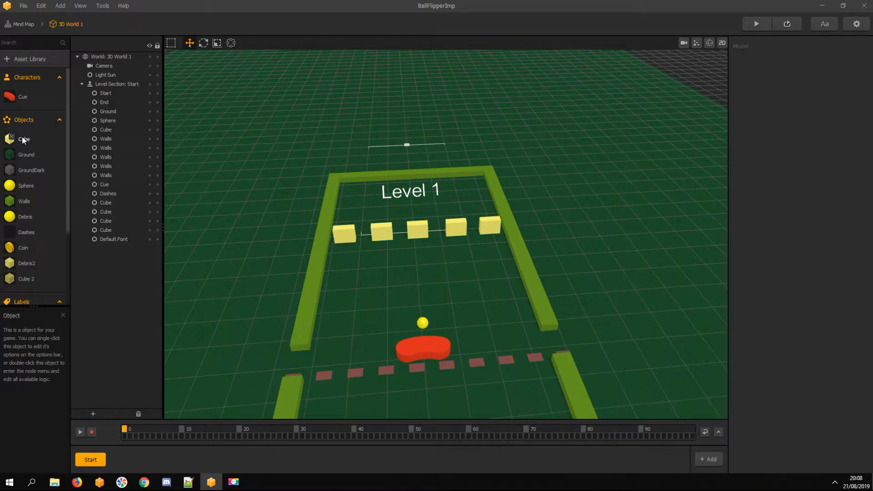
pyautogui.doubleClick(24, 138)
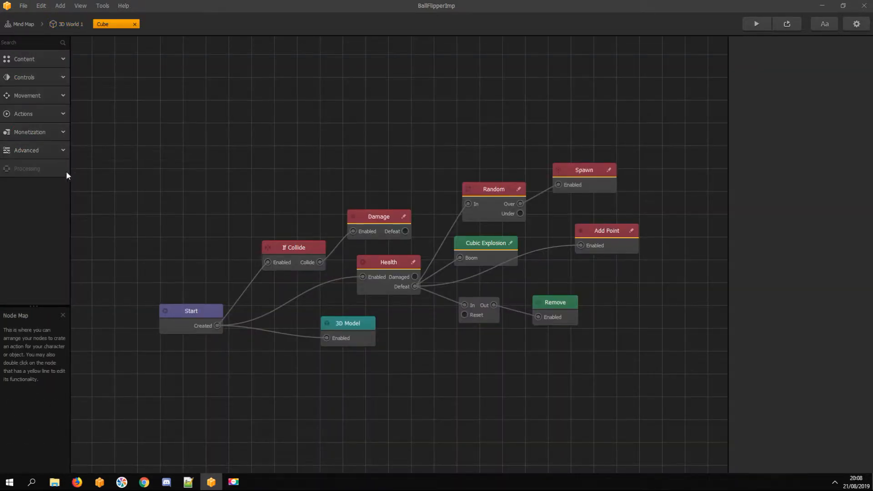
# Step: Add an Add Point node that increments and logs Settings.totalp, triggered by Health Defeat
pyautogui.click(606, 230)
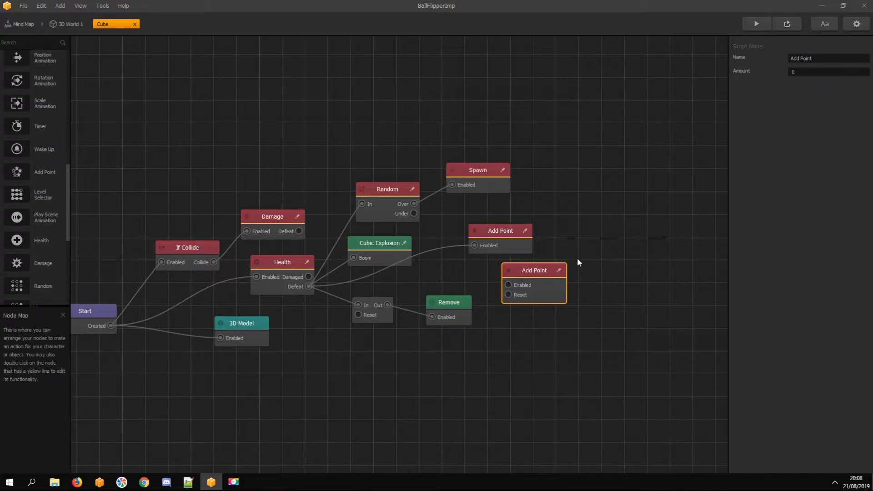
pyautogui.doubleClick(532, 270)
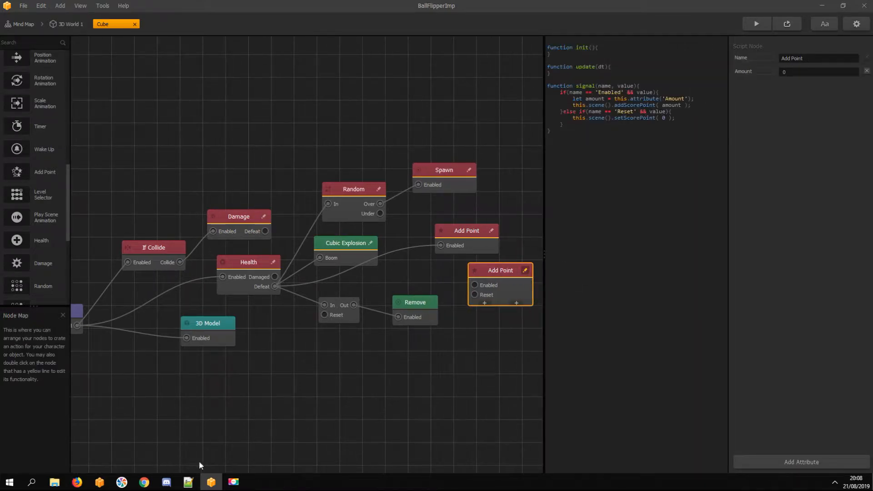
pyautogui.click(188, 482)
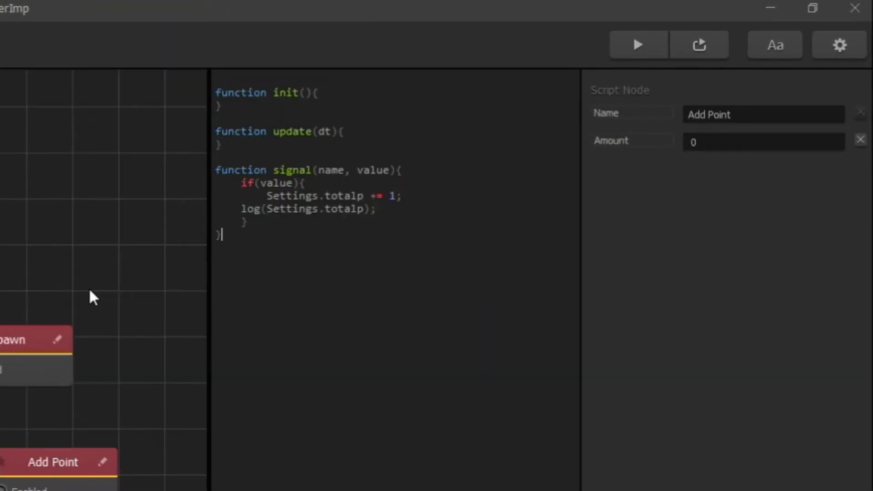
pyautogui.moveTo(331, 196)
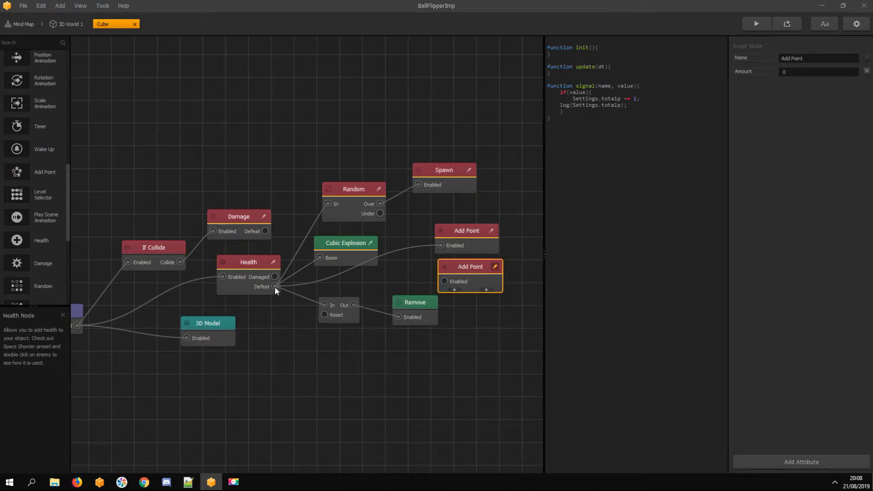
pyautogui.click(248, 262)
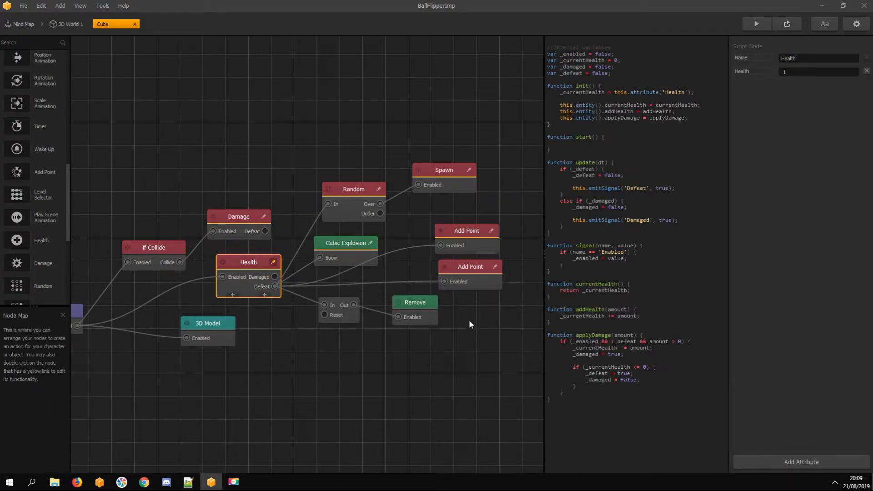
pyautogui.click(469, 266)
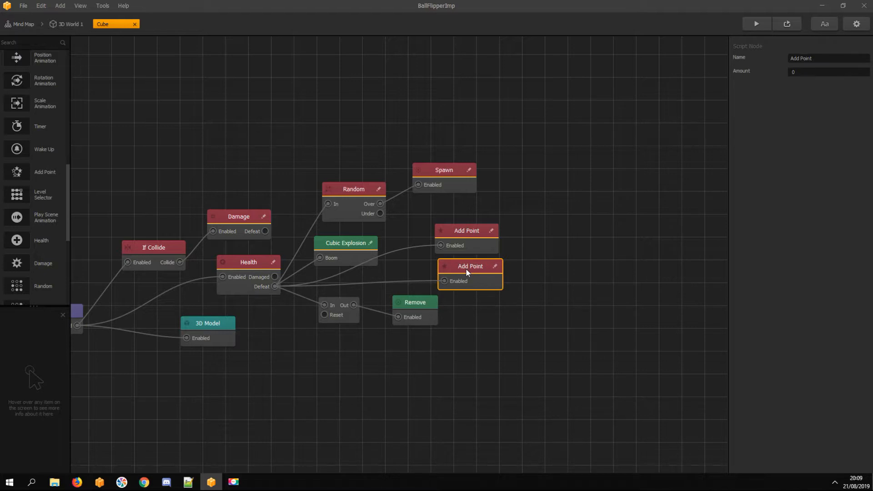
# Step: Copy the counting Add Point node into Cube 2, link its Health Defeat, and return to Mind Map
pyautogui.press('ctrl+c')
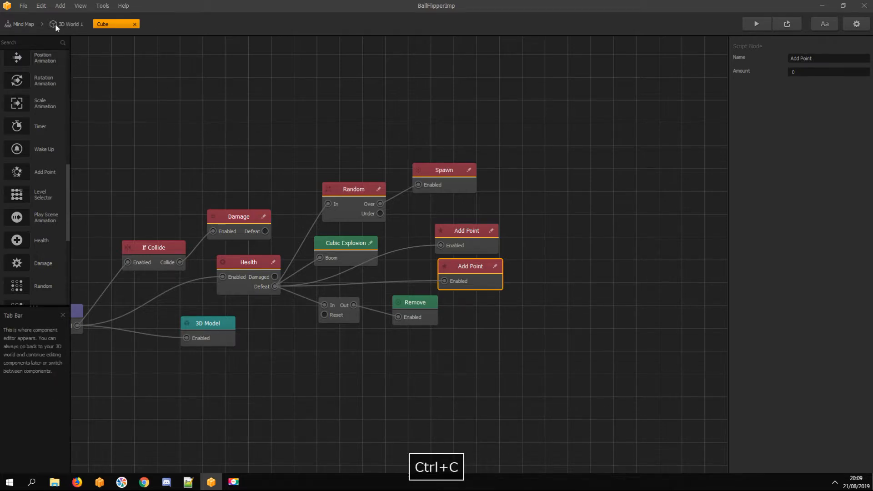
pyautogui.click(68, 24)
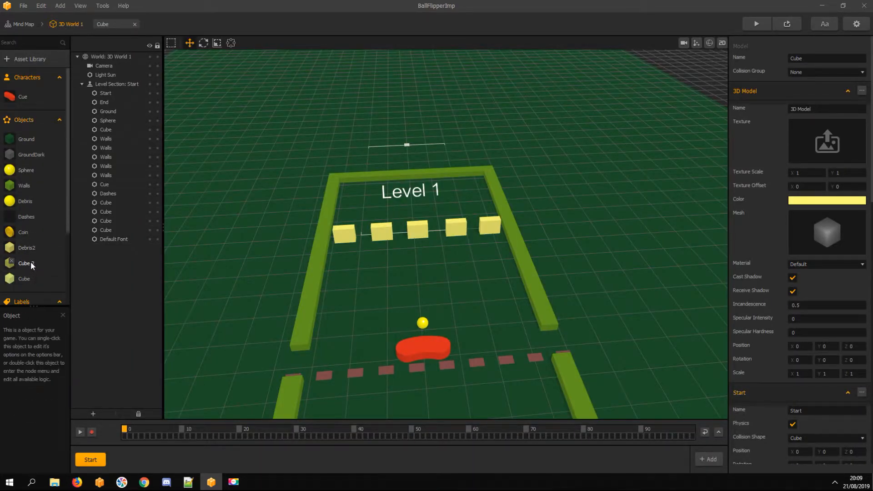
pyautogui.doubleClick(24, 263)
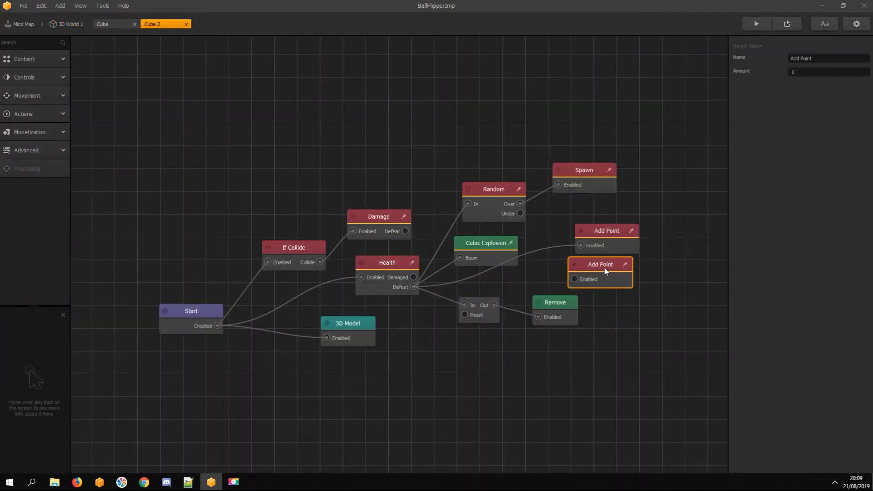
pyautogui.click(386, 262)
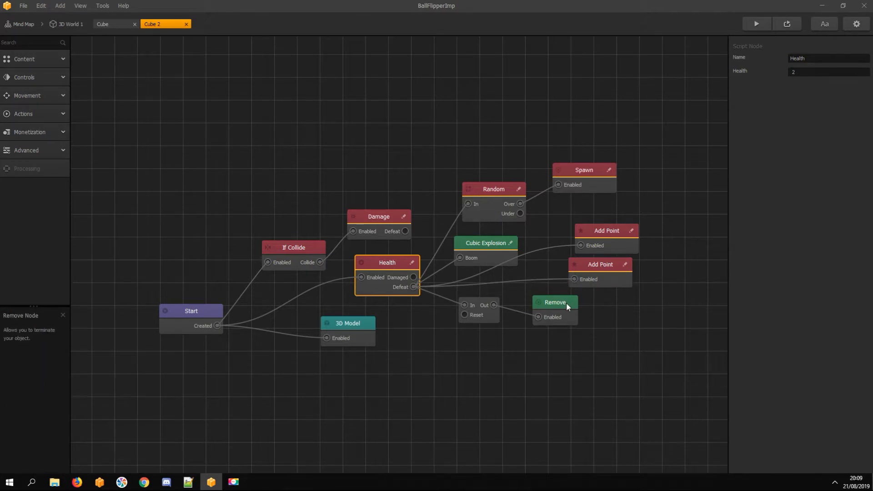
pyautogui.moveTo(68, 24)
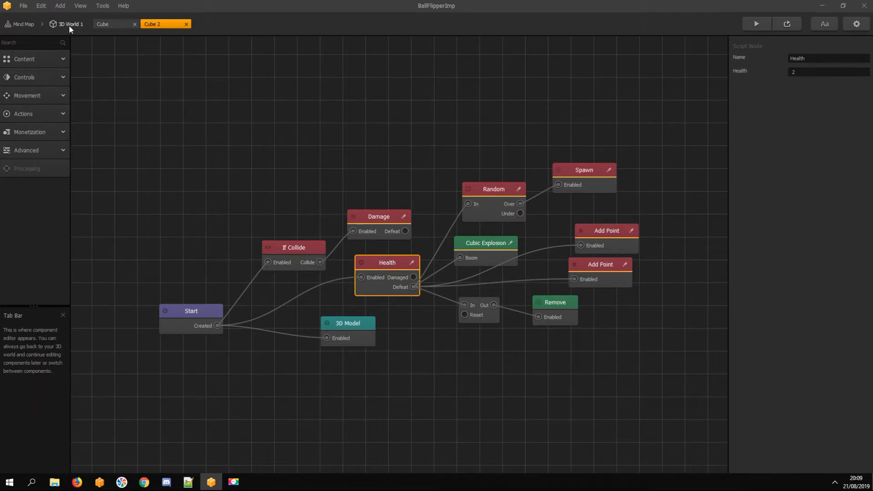
pyautogui.click(22, 24)
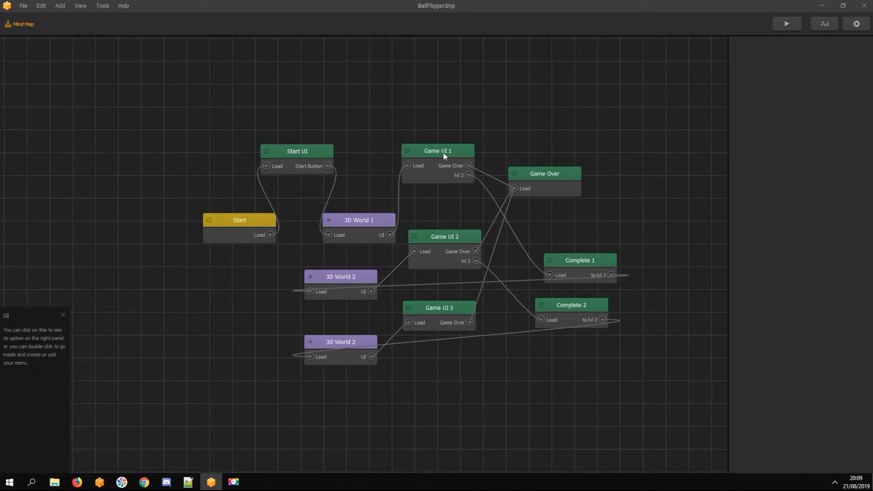
# Step: Delete Game UI 1's Points label, set lvl 2's session total to 5, open the Rex folder
pyautogui.doubleClick(438, 151)
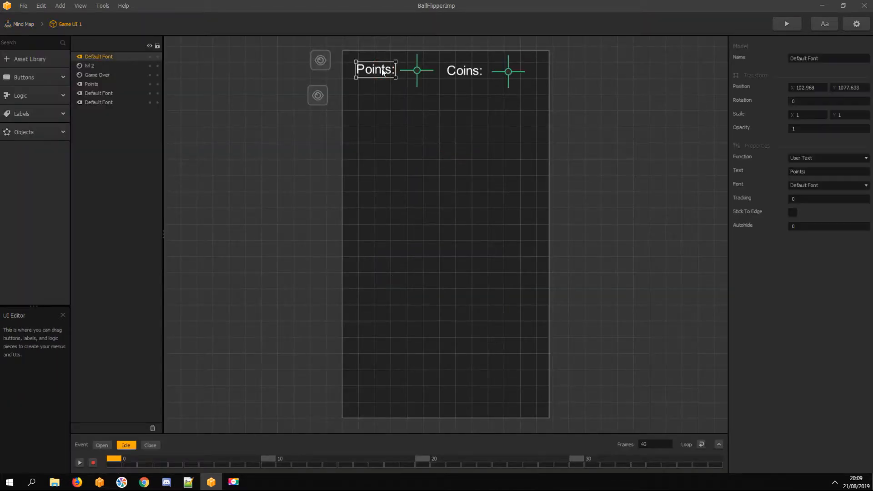
pyautogui.press('Delete')
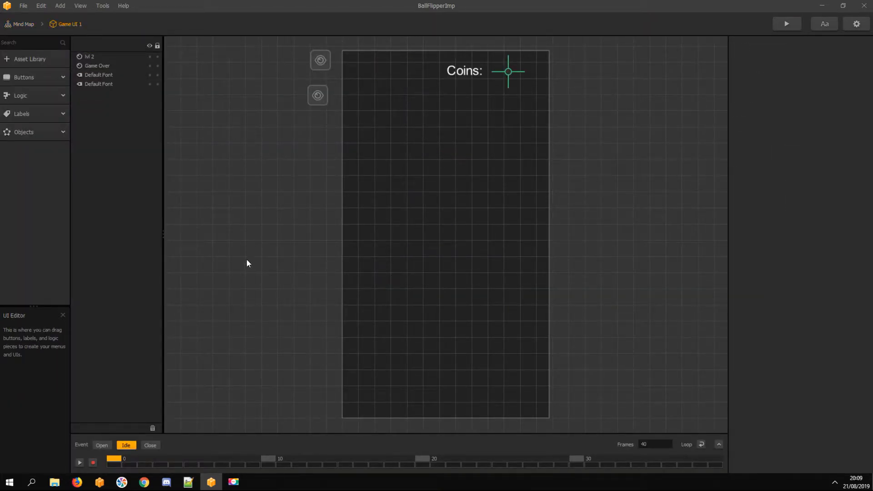
pyautogui.moveTo(317, 104)
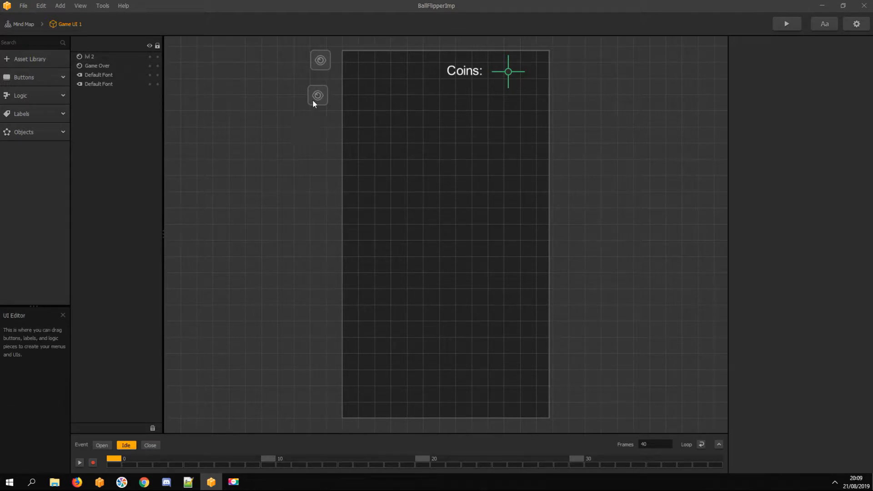
pyautogui.click(90, 57)
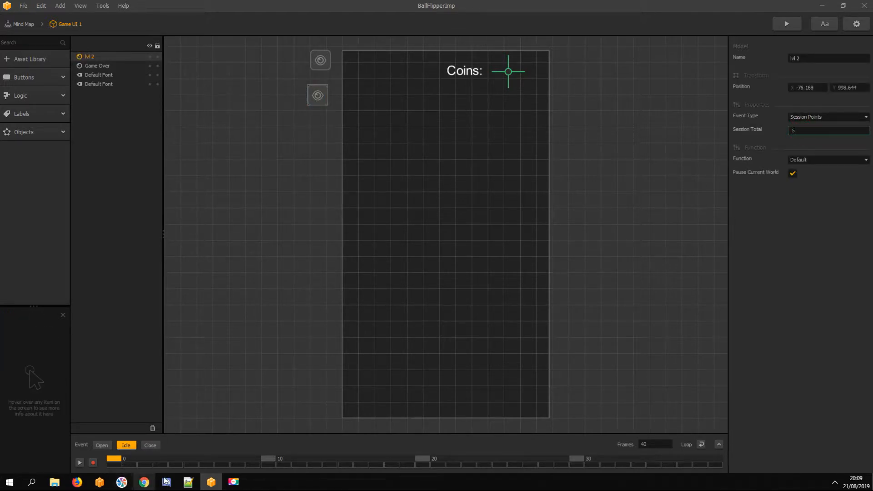
pyautogui.click(54, 481)
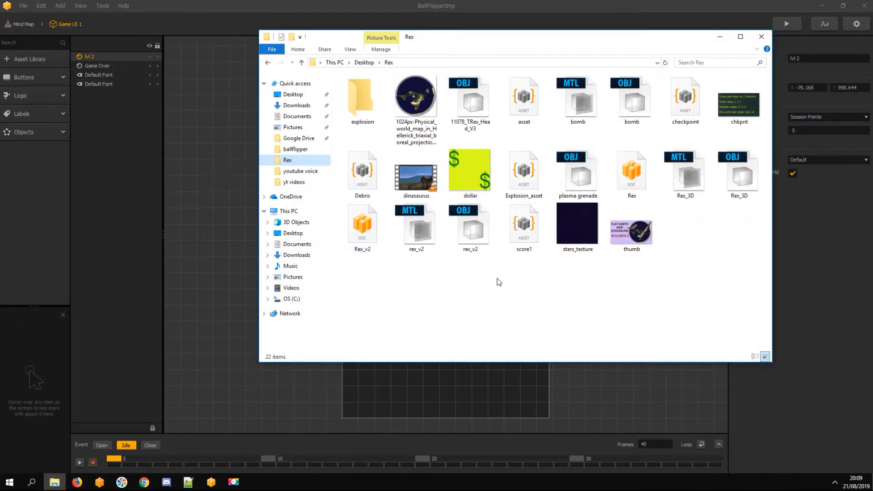
# Step: Place score2 at Game UI 1's top-left, review its show score script, return to Mind Map
pyautogui.click(523, 223)
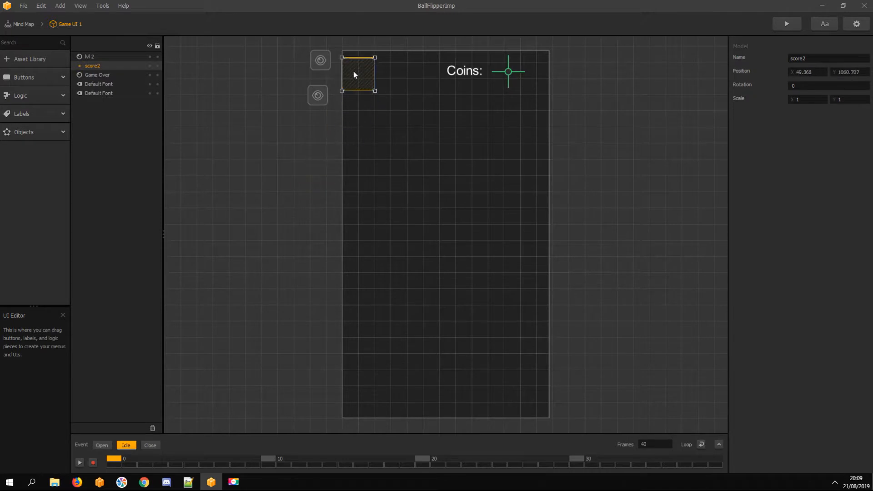
pyautogui.moveTo(353, 74); pyautogui.dragTo(360, 80)
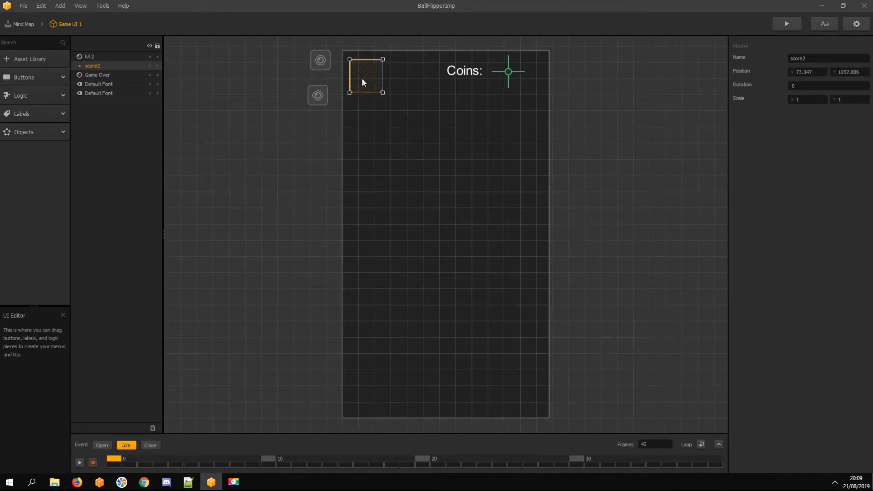
pyautogui.click(24, 131)
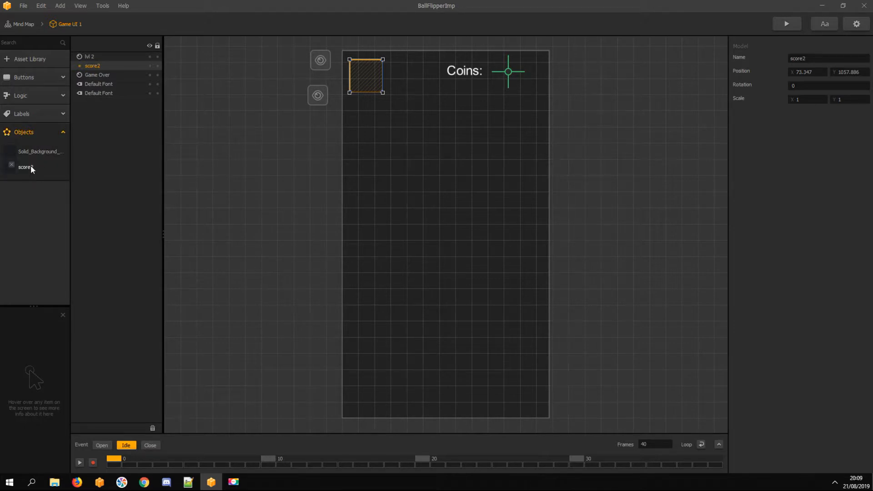
pyautogui.doubleClick(25, 167)
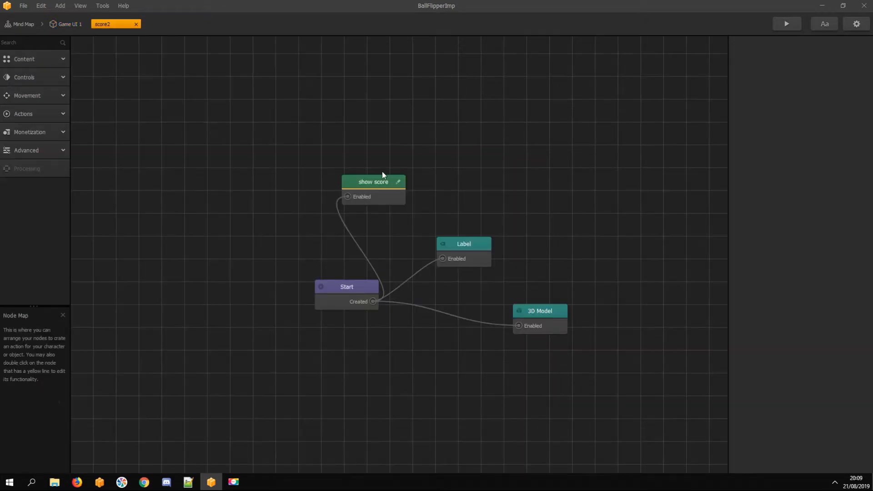
pyautogui.doubleClick(372, 181)
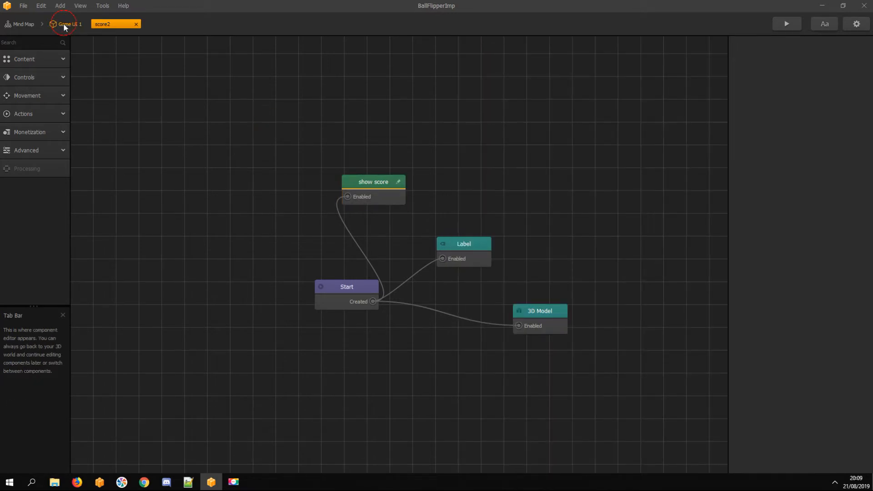
pyautogui.click(69, 25)
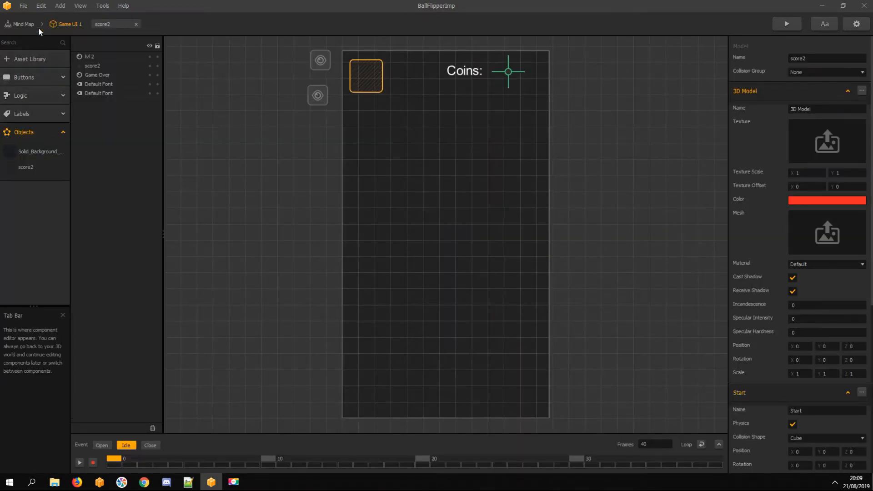
pyautogui.click(23, 24)
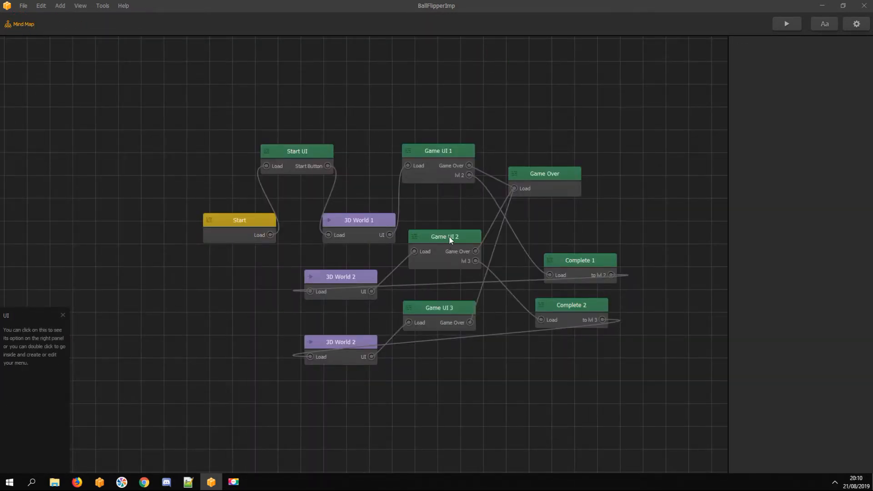
# Step: Open Game UI 2, remove its Points label, and select the lvl 3 event
pyautogui.doubleClick(444, 236)
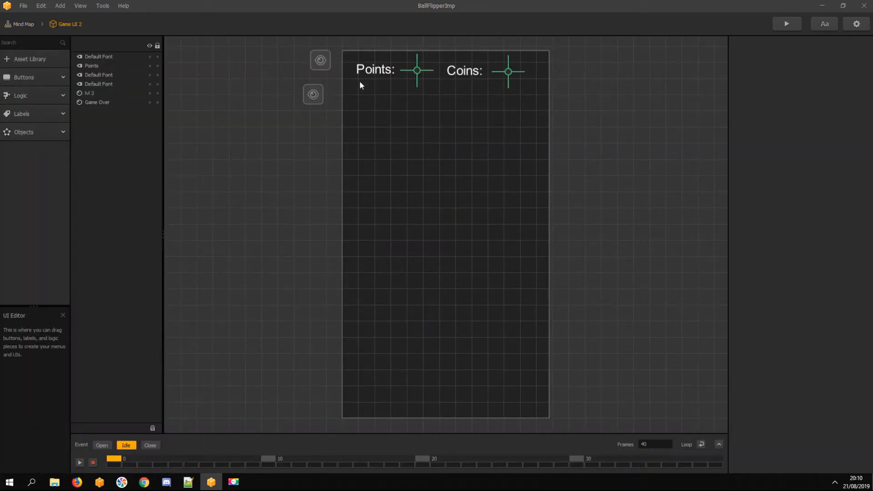
pyautogui.click(416, 71)
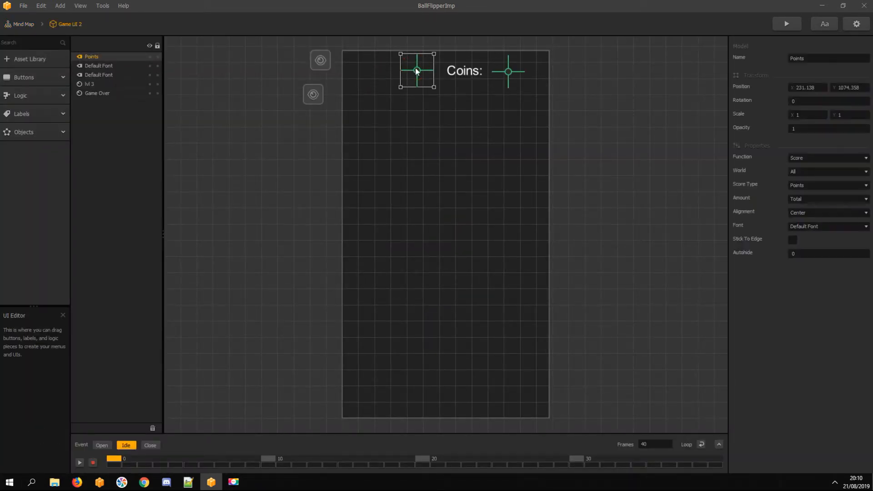
pyautogui.click(90, 74)
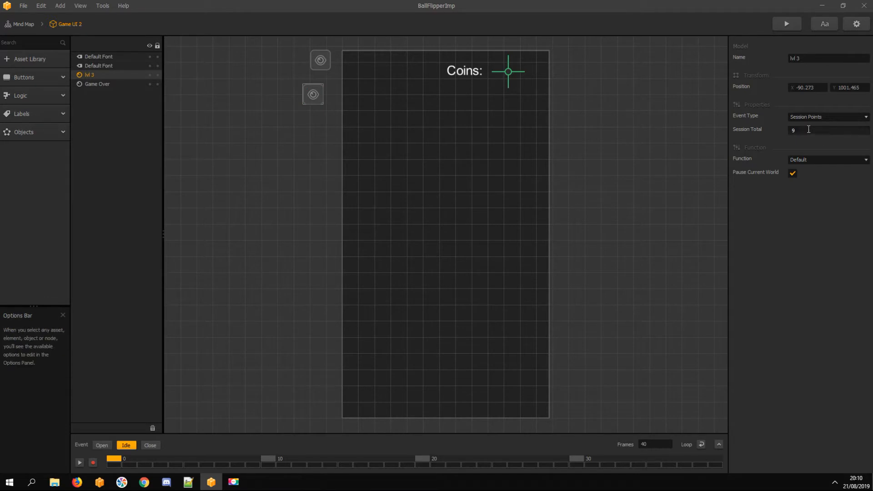
# Step: Create a score3 object and change its show score countdown from 5 to 9
pyautogui.click(24, 132)
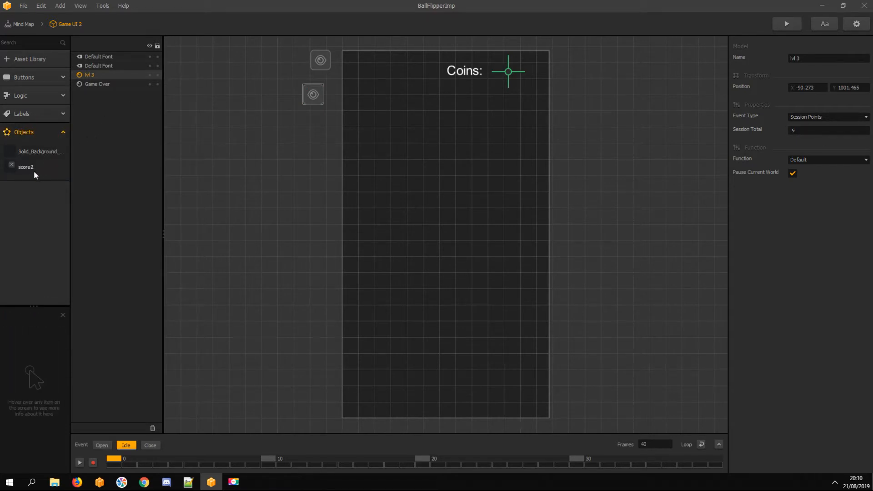
pyautogui.click(25, 167)
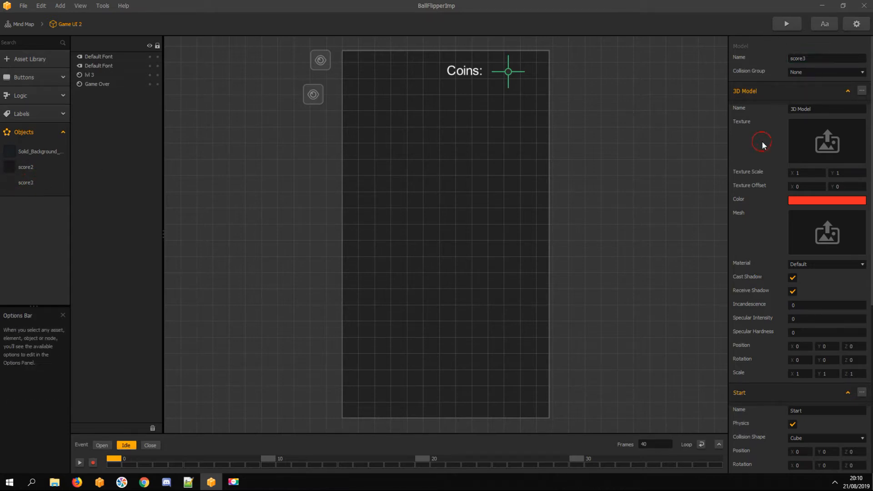
pyautogui.moveTo(385, 71)
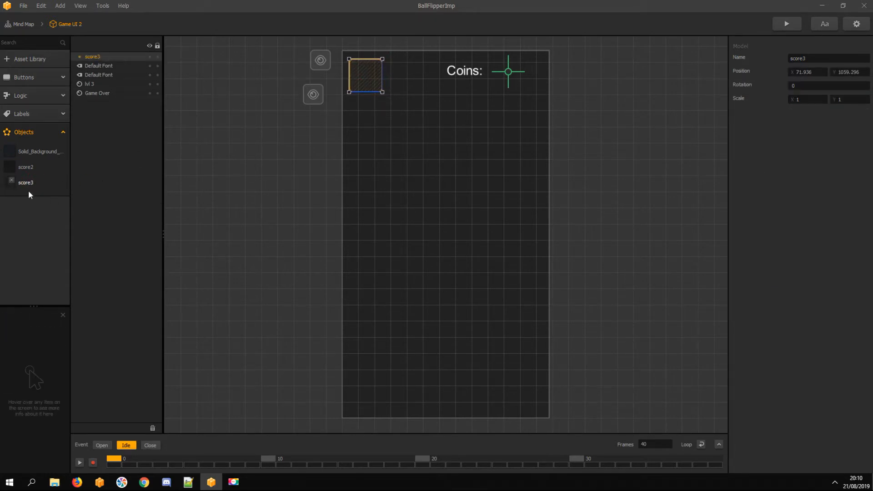
pyautogui.doubleClick(25, 182)
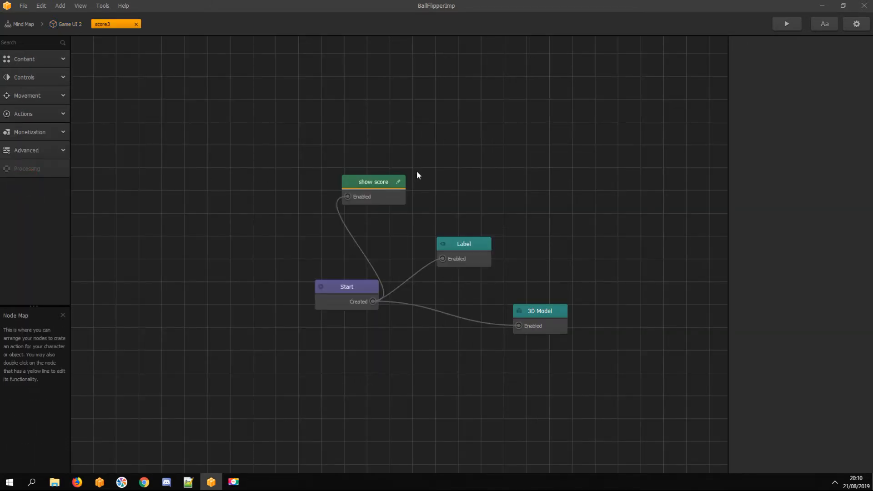
pyautogui.doubleClick(372, 181)
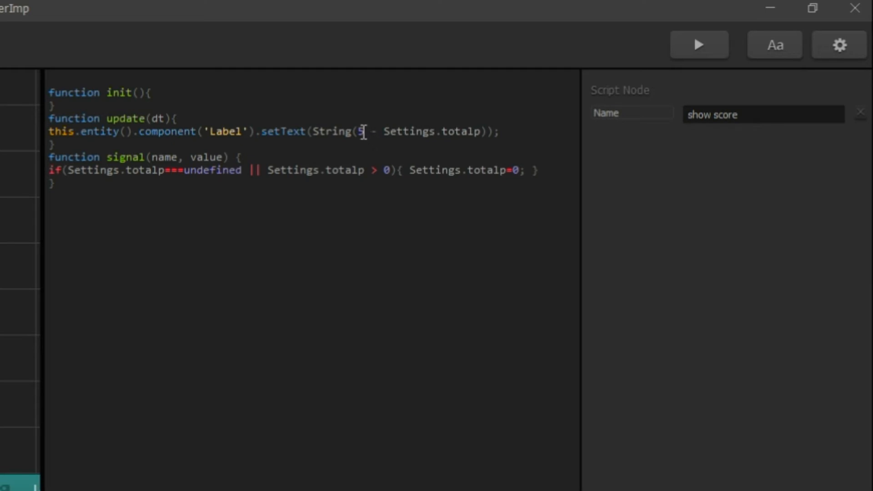
pyautogui.write('9')
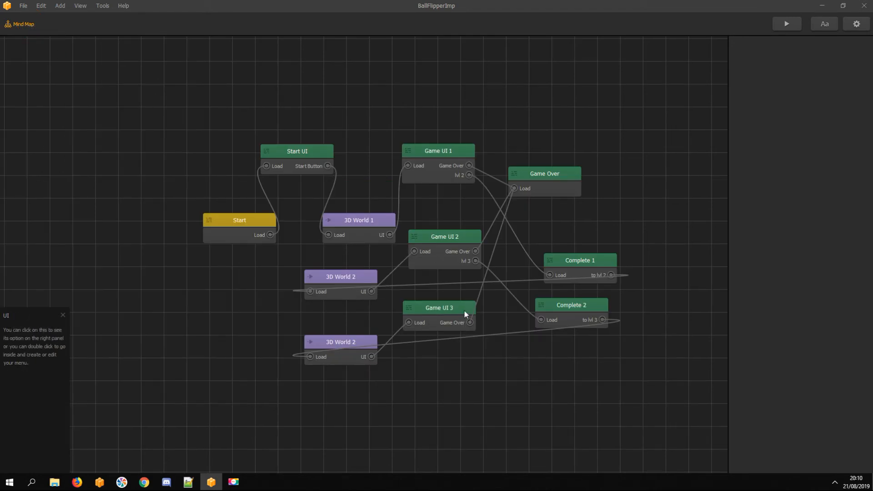
# Step: Open Game UI 3 and swap its Points label for the score3 object
pyautogui.doubleClick(438, 308)
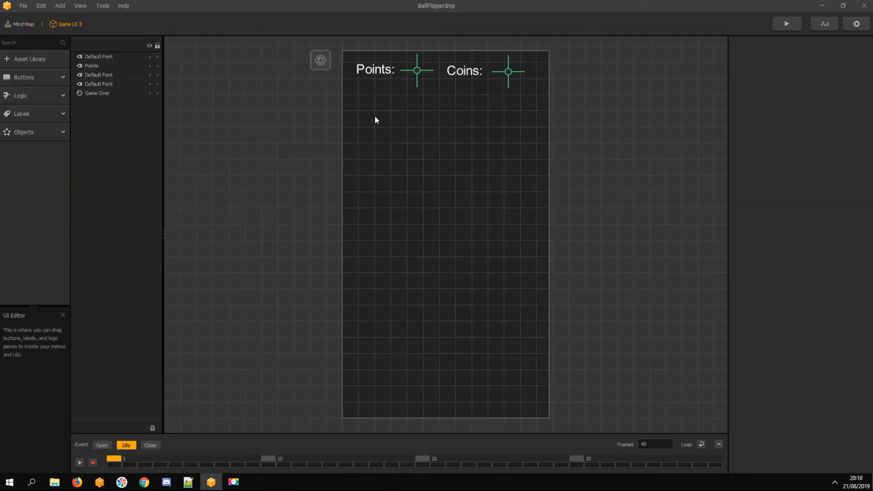
pyautogui.click(23, 131)
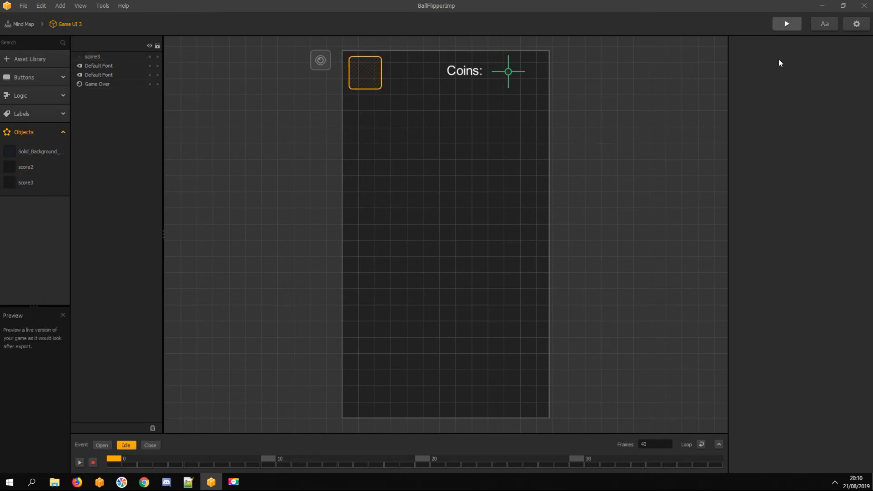
# Step: Preview the game, clear a level, and continue to check the block countdown
pyautogui.click(785, 23)
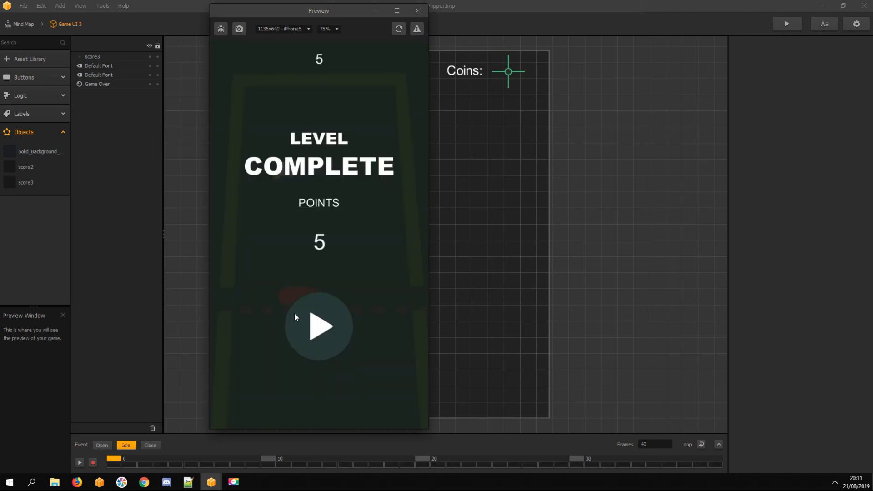
pyautogui.click(319, 326)
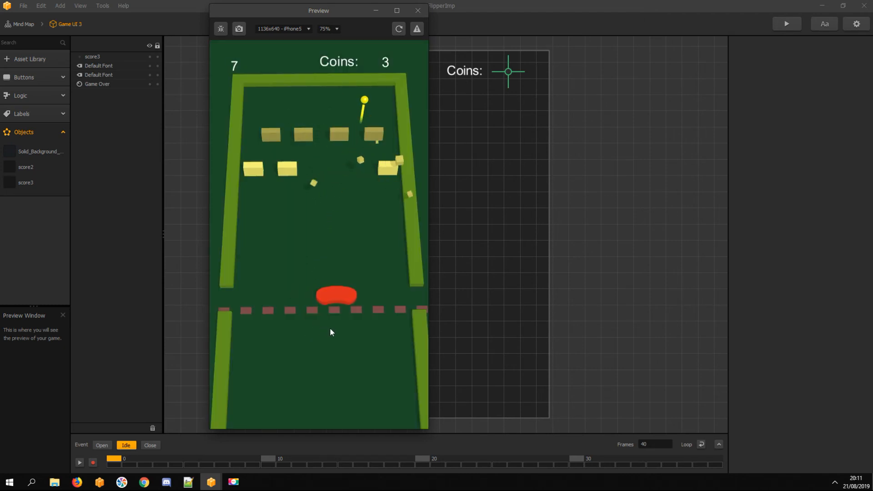